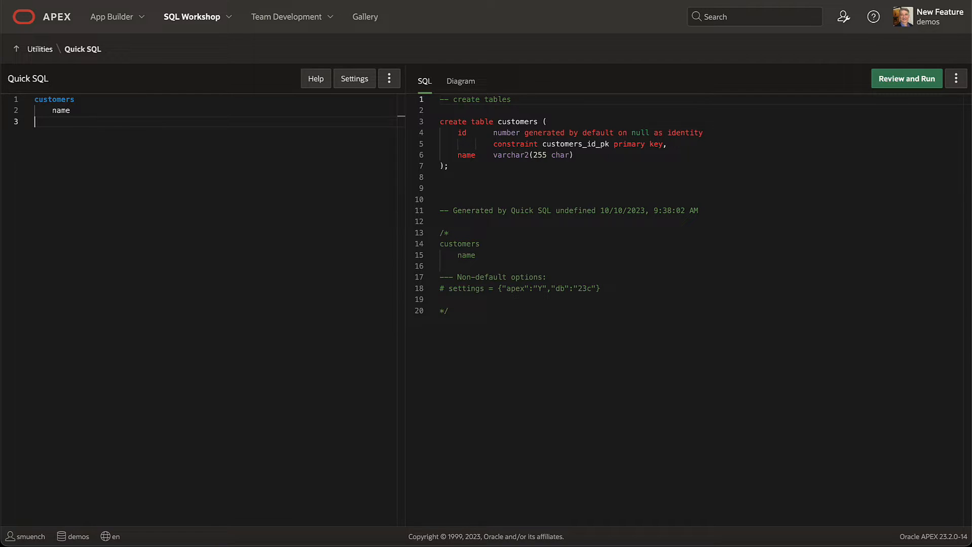
# Define a products table with description and price num(8) columns
pyautogui.write('products')
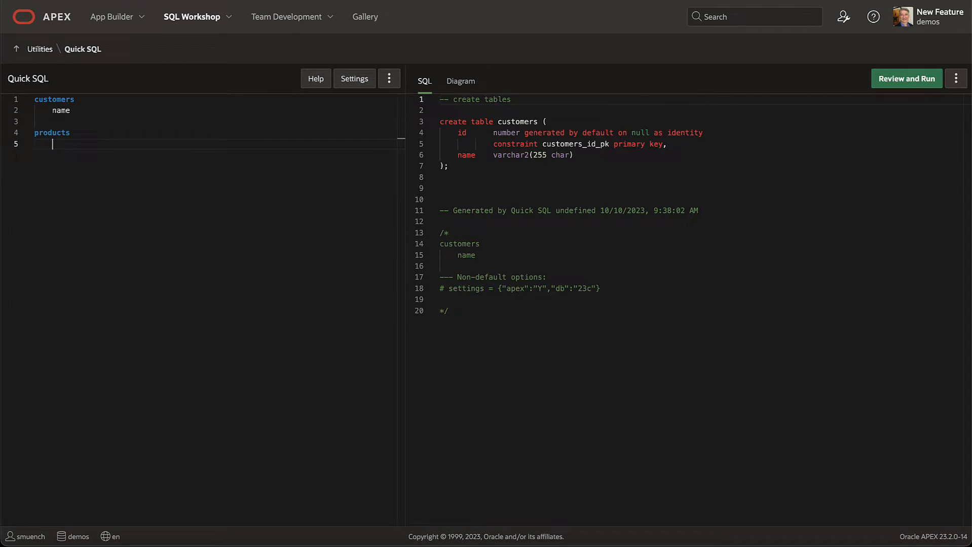
pyautogui.write('description')
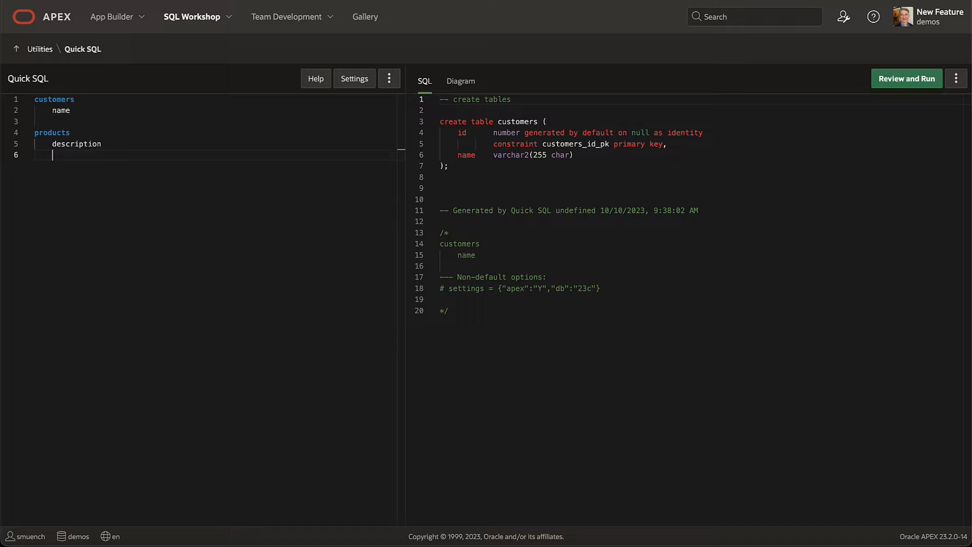
pyautogui.write('price num(8,2')
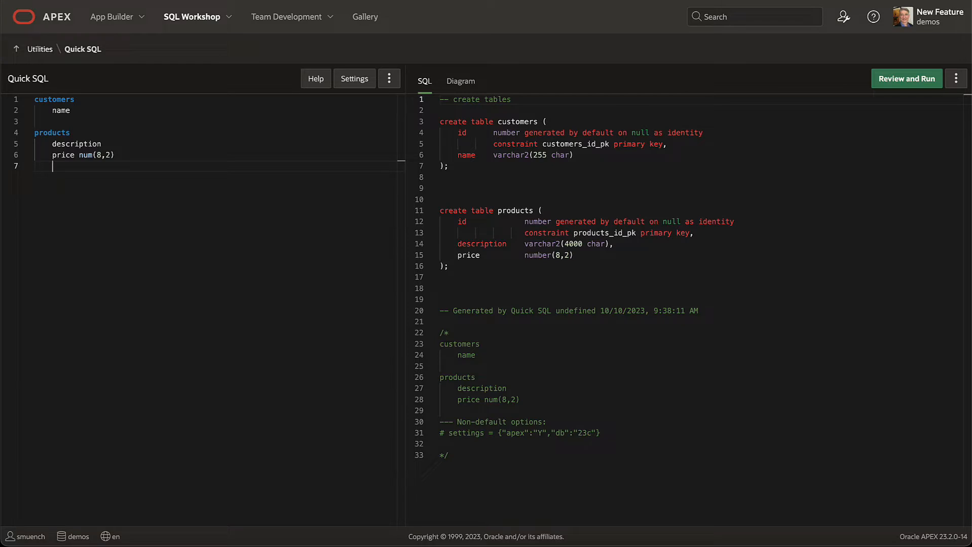
# Define an orders table with order_id num /pk, ordered_on date and customer_id /fk customers
pyautogui.write('orders')
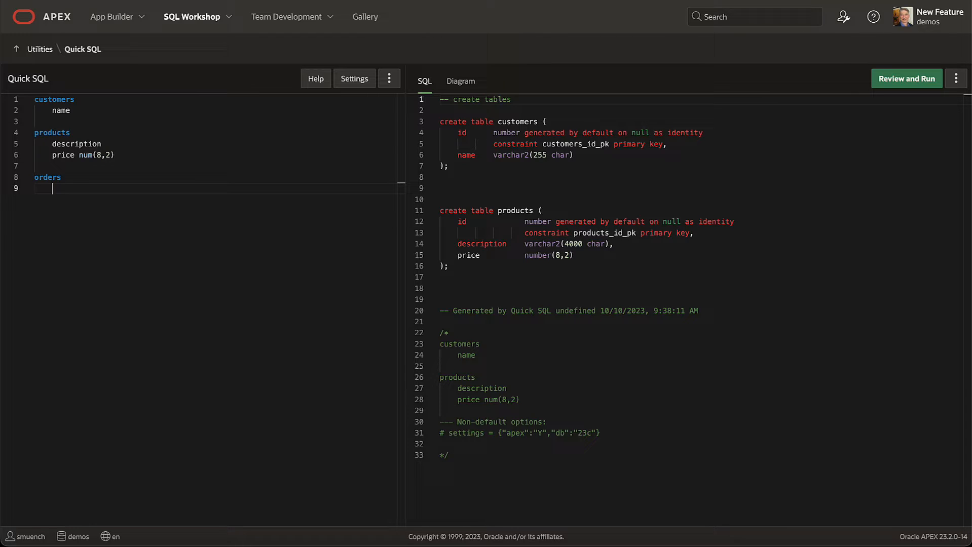
pyautogui.write('order_id')
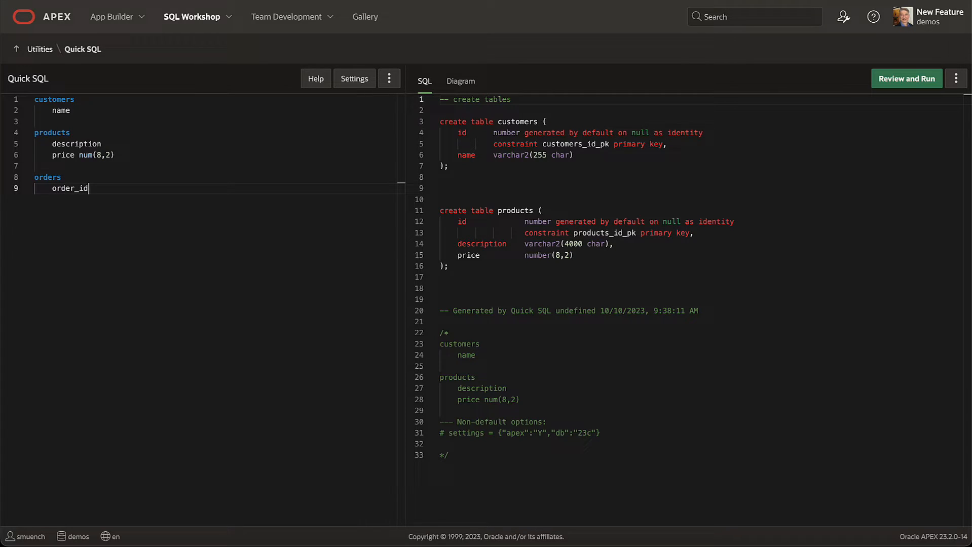
pyautogui.write('num /pk')
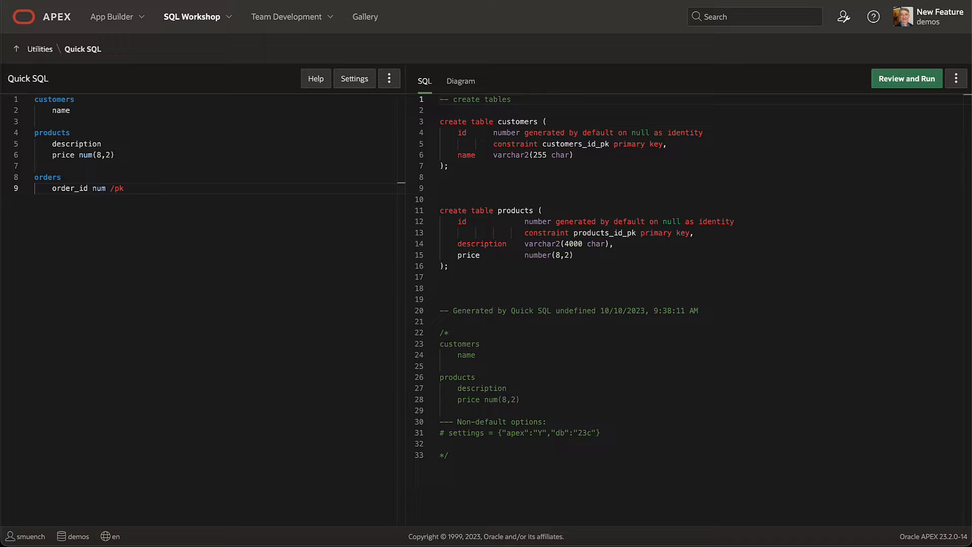
pyautogui.write('ordered_on date')
pyautogui.write('customer_id /')
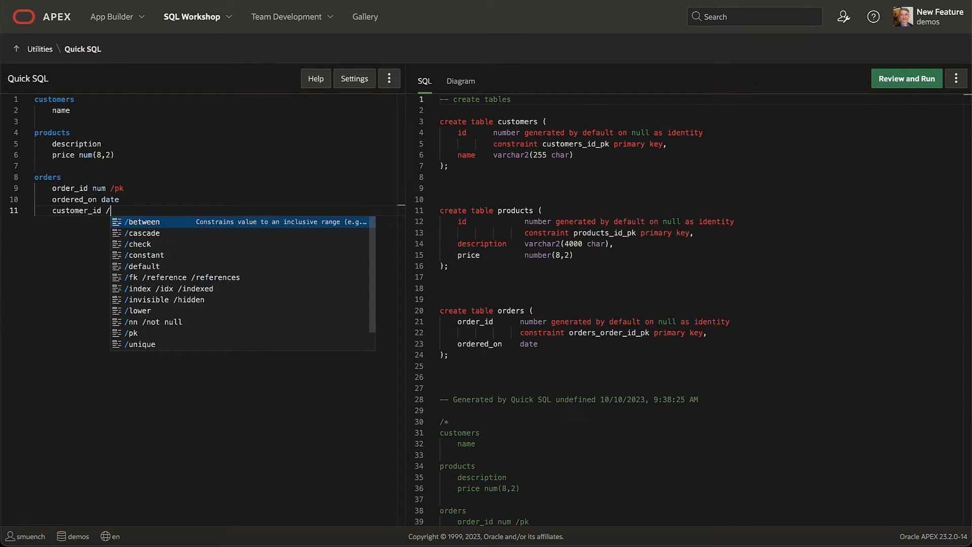
pyautogui.write('fk customers')
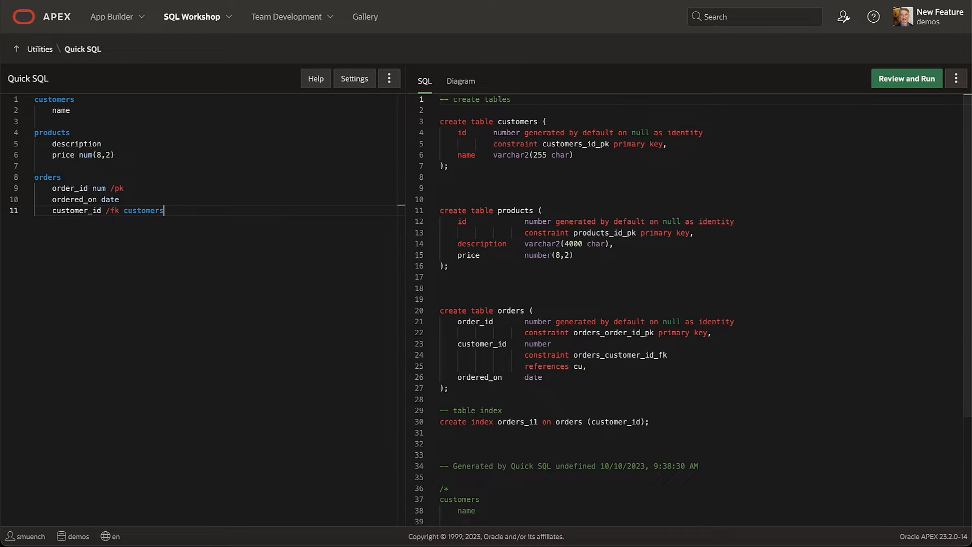
# Define an order_lines table with order_id referencing orders
pyautogui.write('order_lines')
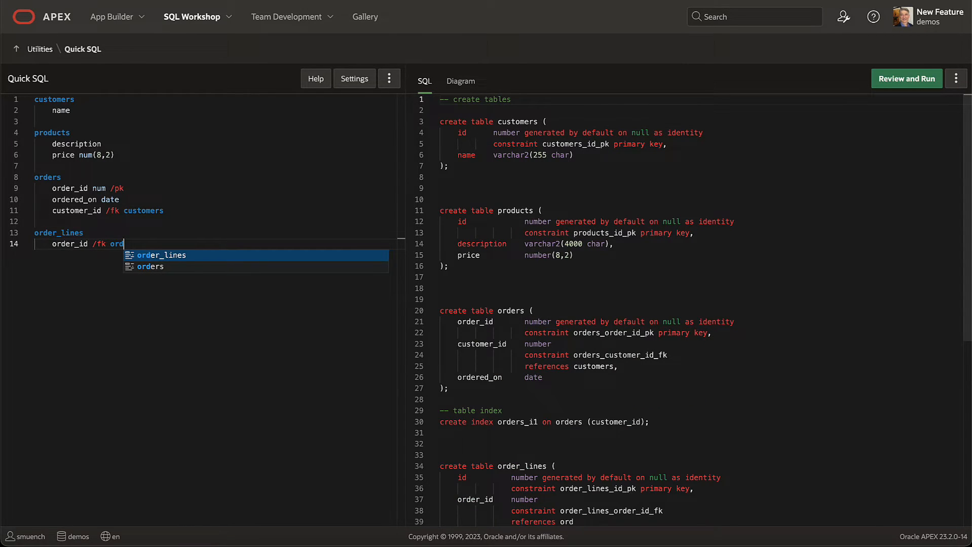
pyautogui.click(150, 267)
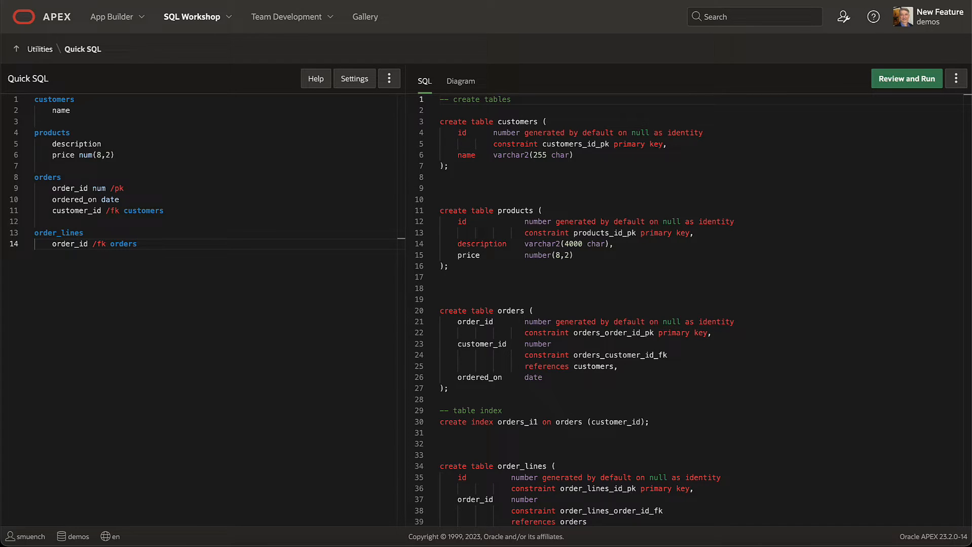
# Save the Quick SQL model as Orders Model
pyautogui.click(388, 79)
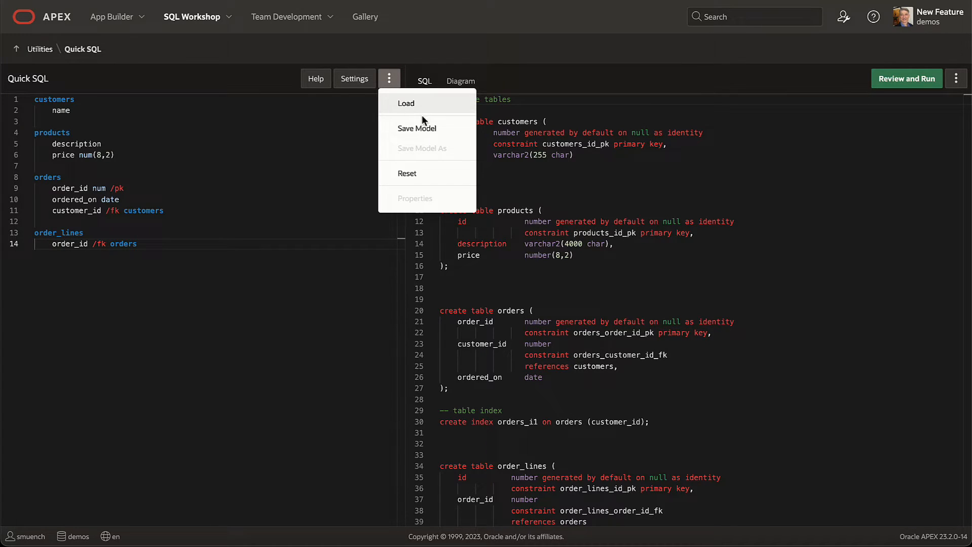
pyautogui.click(416, 128)
pyautogui.write('Orders Model')
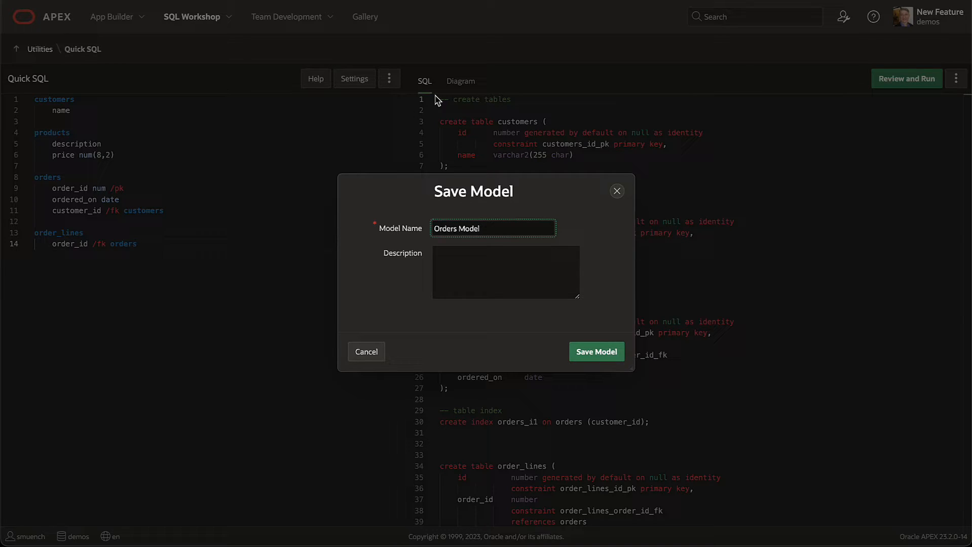
pyautogui.click(596, 352)
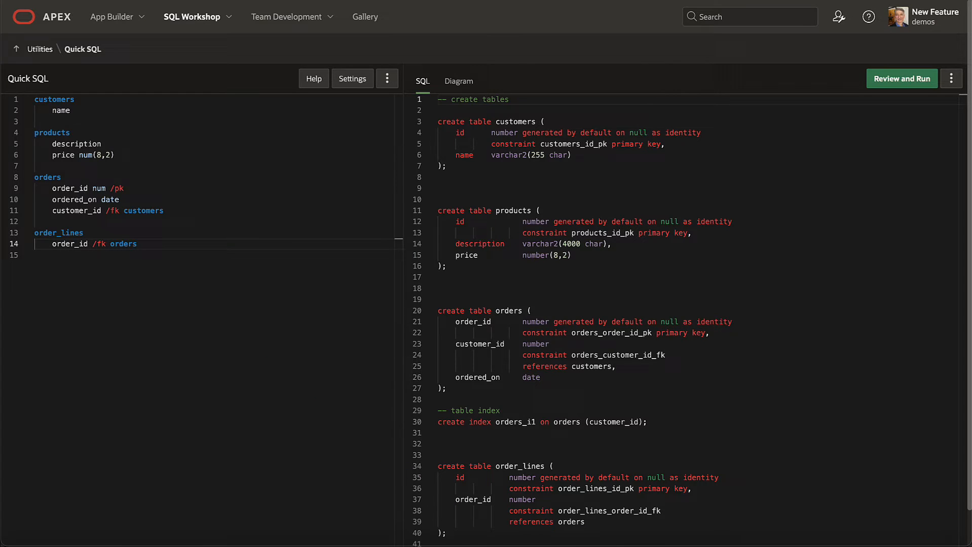
# Append /cascade to order_lines' order_id and show the ER diagram
pyautogui.write('/cascade')
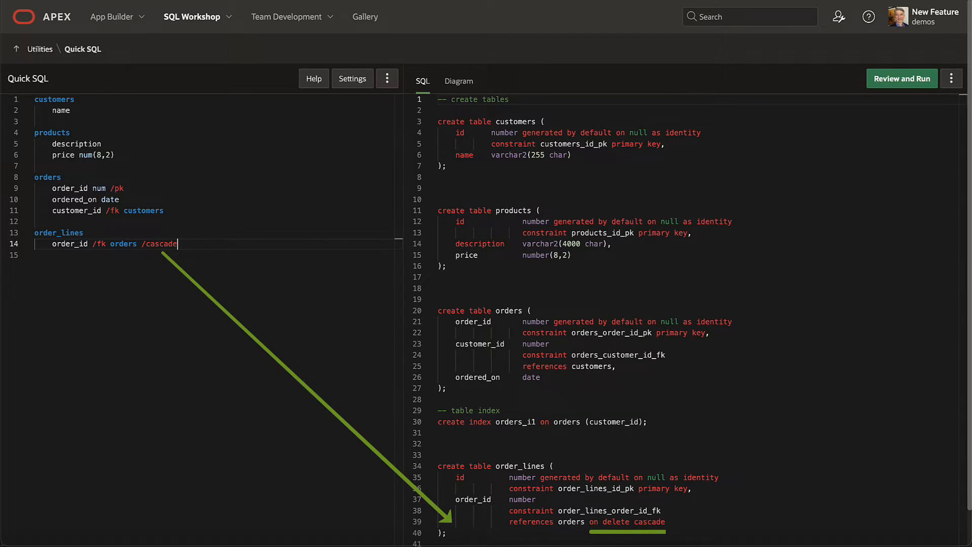
pyautogui.click(459, 81)
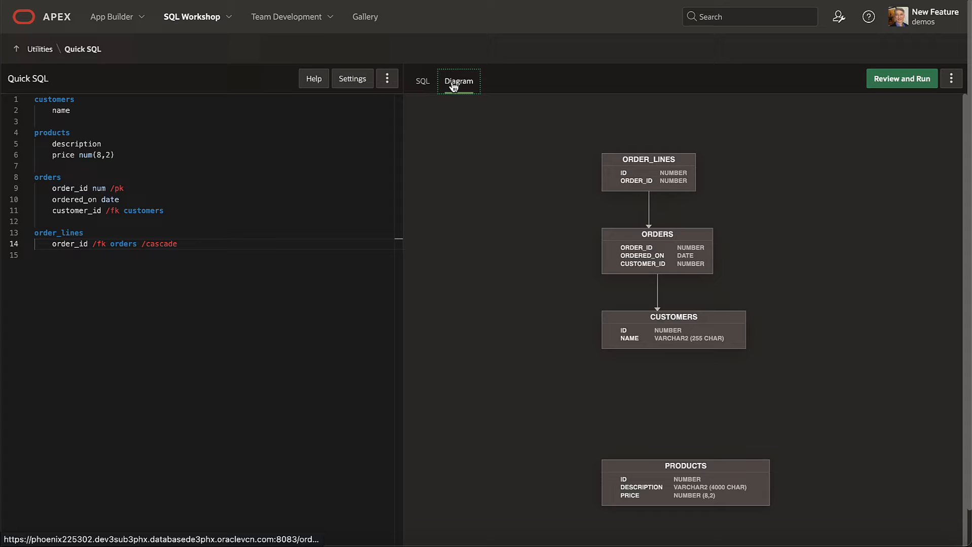
# Give order_lines a product_id /fk products column and a quantity num column
pyautogui.click(457, 81)
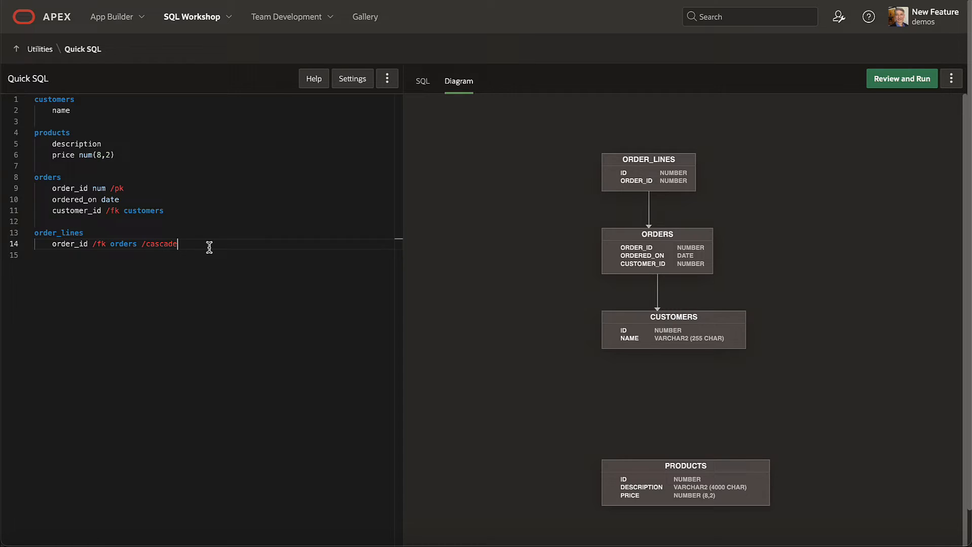
pyautogui.write('product_id /fk products')
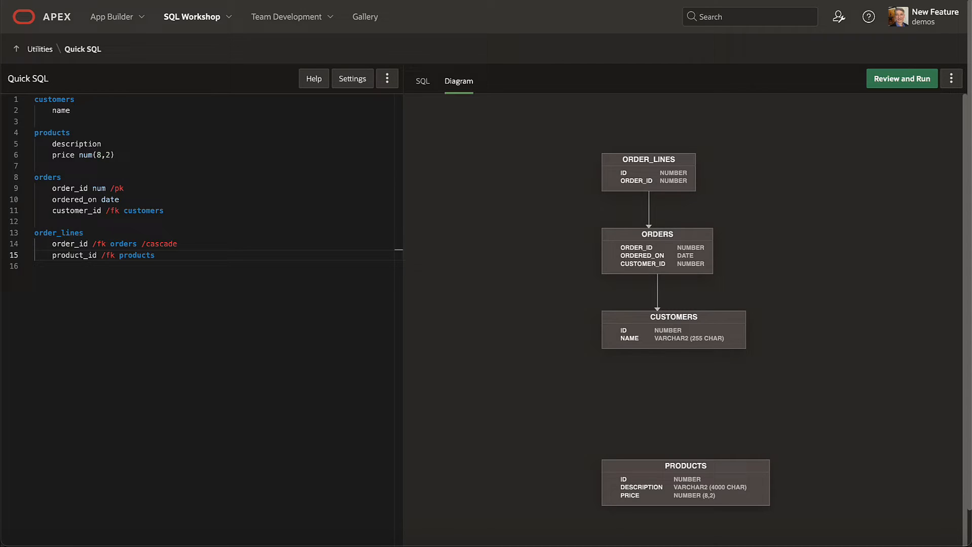
pyautogui.write('quantity num')
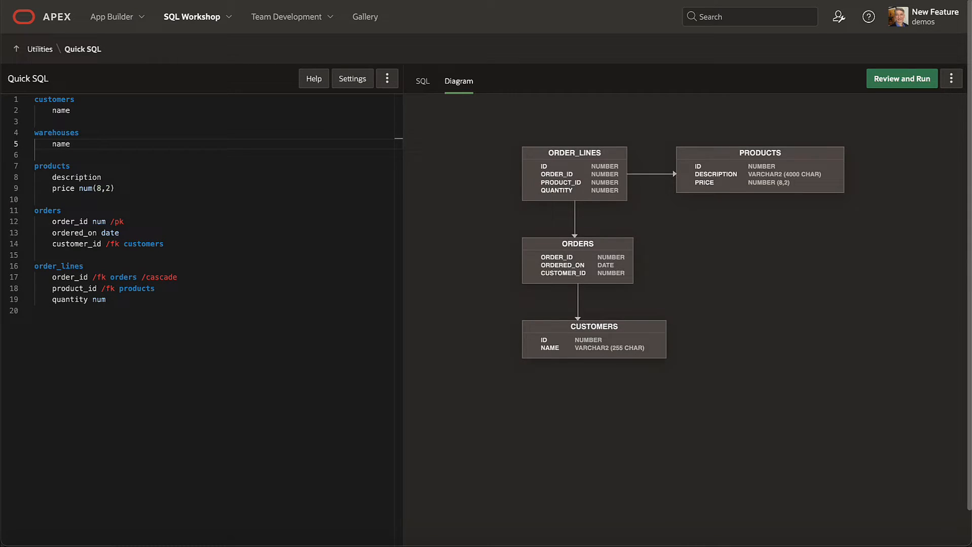
# Nest a fulfillments /cascade child with warehouse_id /fk warehouses, quantity num and ship_date date
pyautogui.write('fulfill')
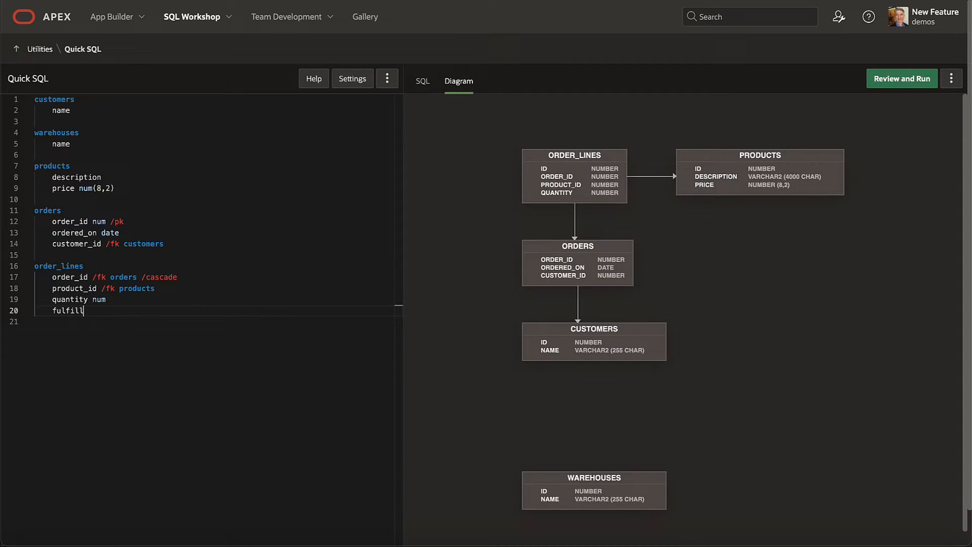
pyautogui.write('ments /cascade')
pyautogui.click(213, 321)
pyautogui.write('warehouse_id /fk warehouse')
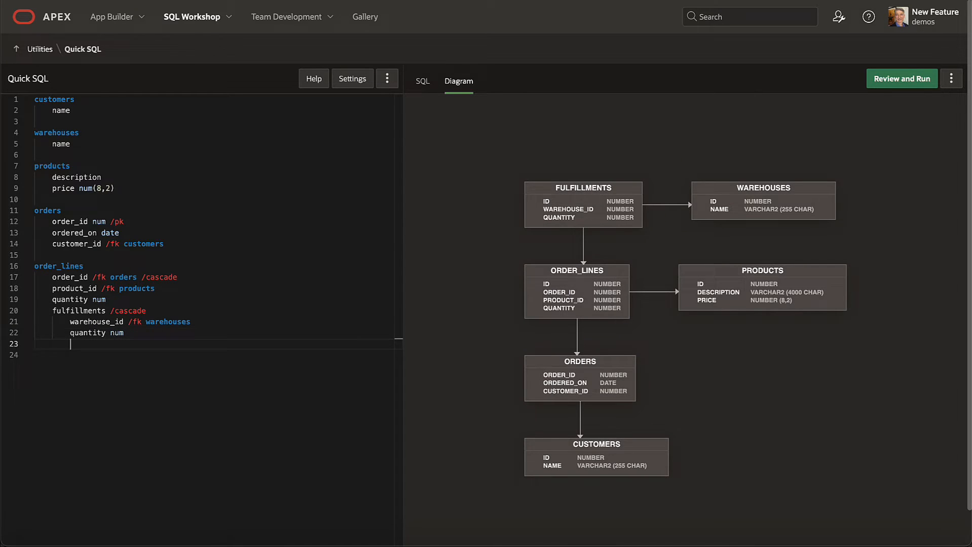
pyautogui.write('ship_date date')
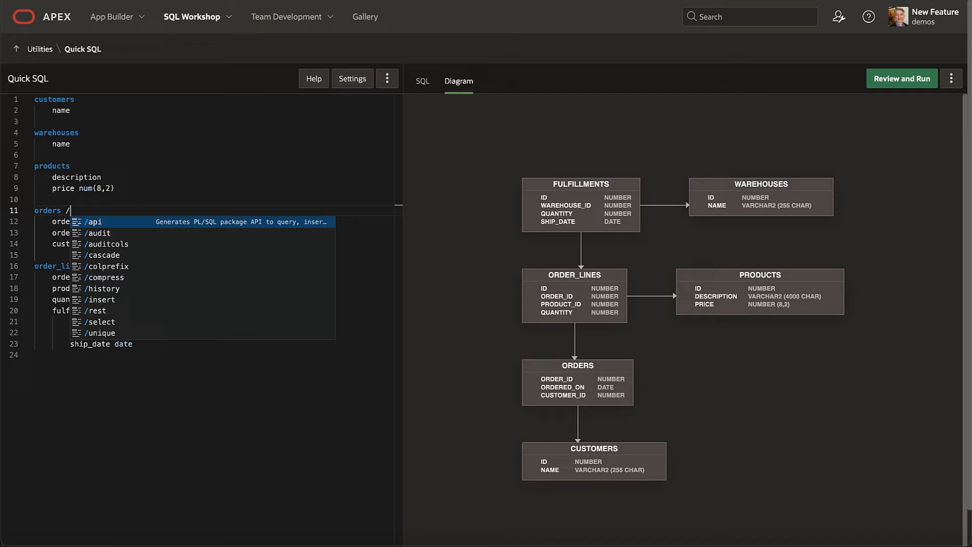
pyautogui.write('/auditcols')
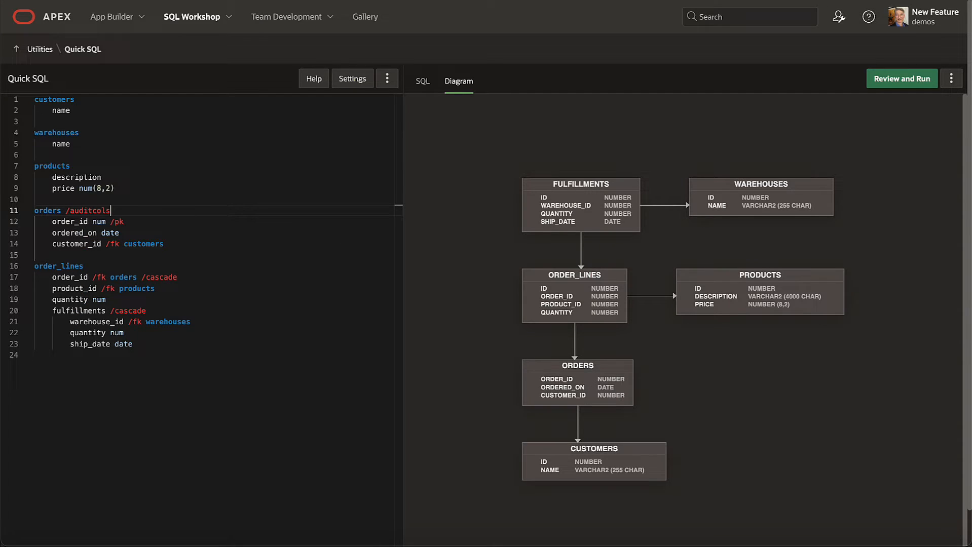
pyautogui.doubleClick(89, 209)
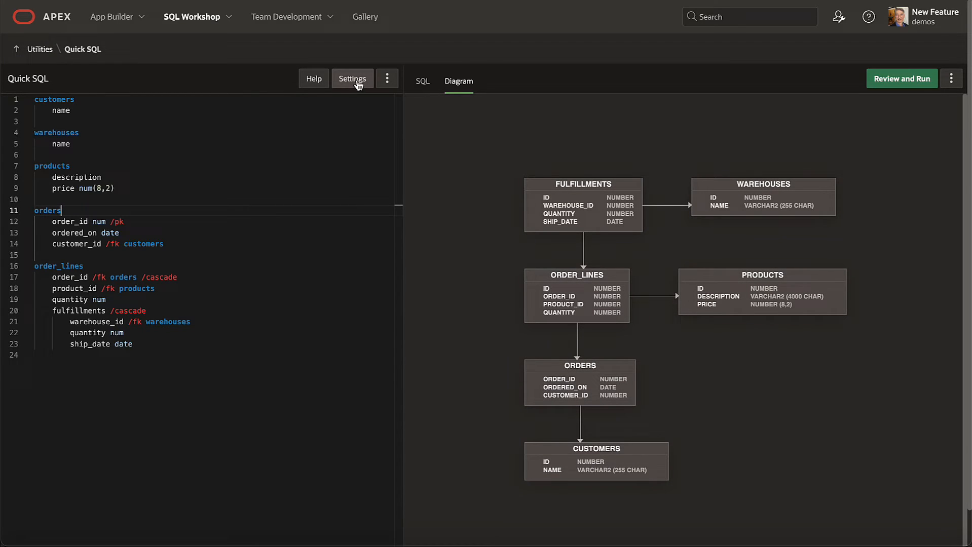
# Set the Object Prefix to ord, enable Audit Columns and save the settings
pyautogui.click(351, 78)
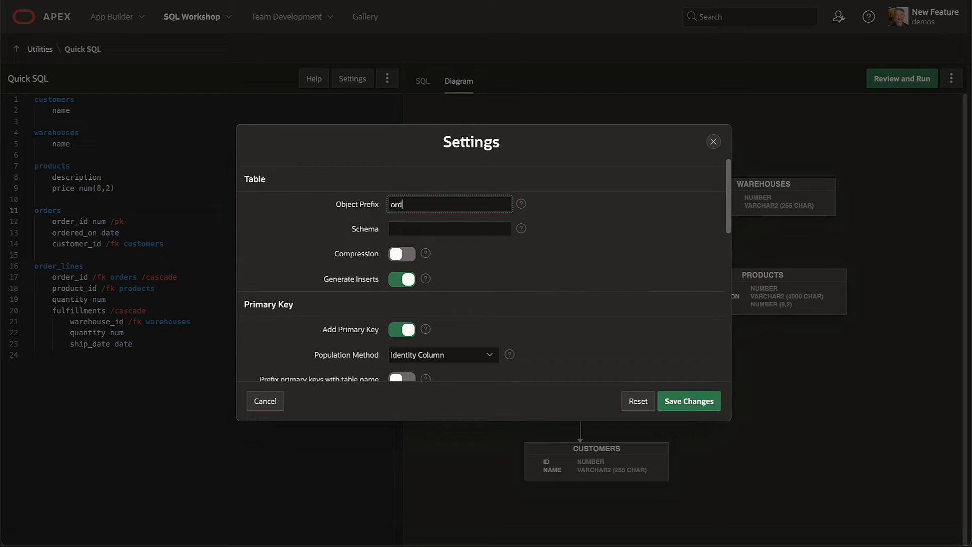
pyautogui.scroll(-3)
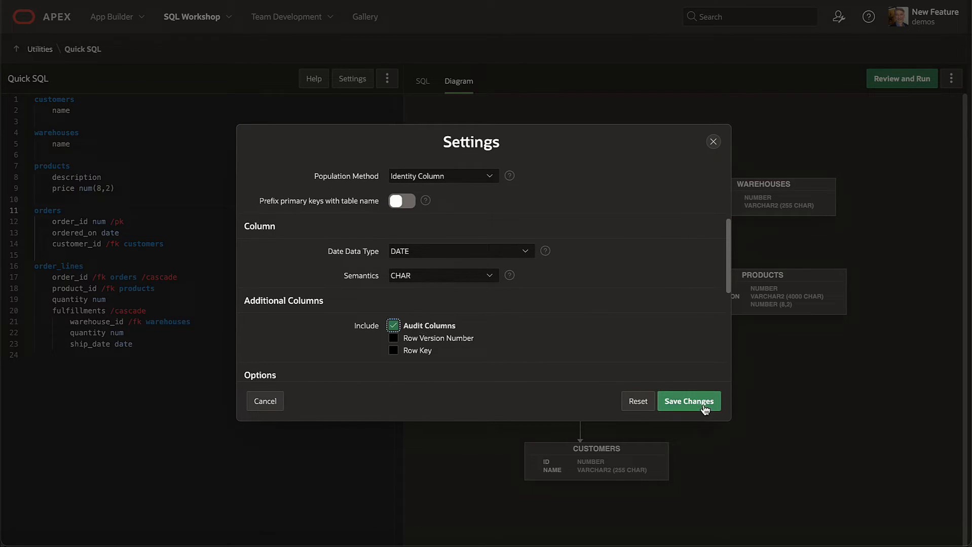
pyautogui.click(688, 401)
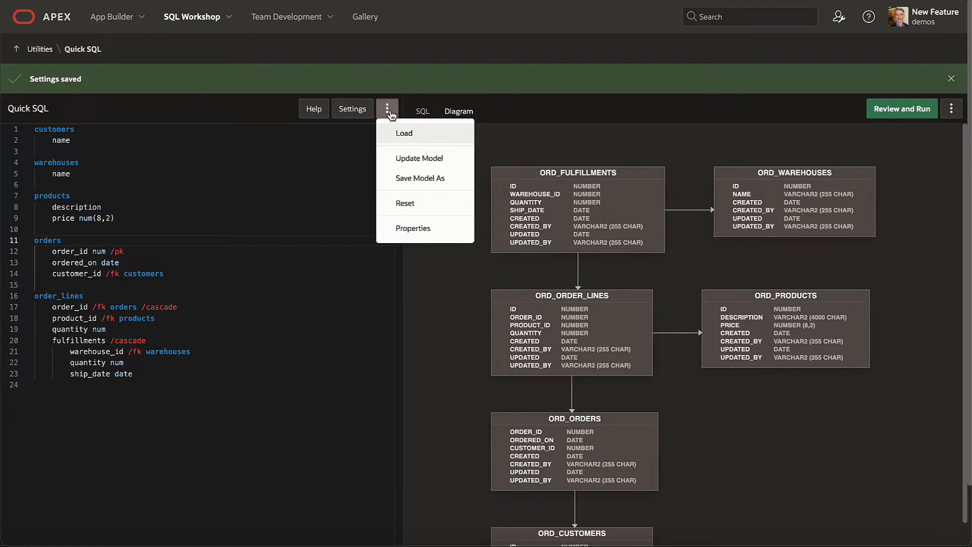
# Update the saved Orders Model with the prefixed, audited design
pyautogui.click(419, 178)
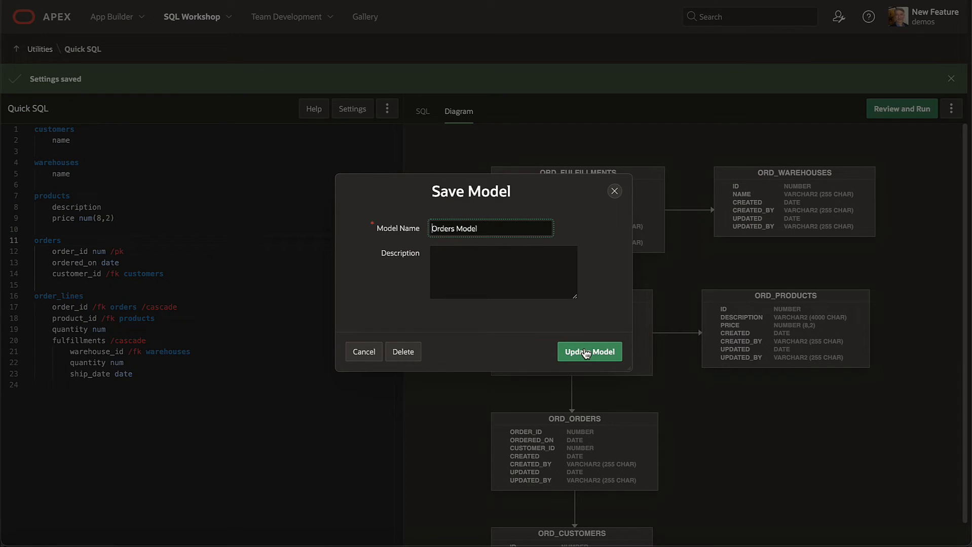
pyautogui.click(587, 352)
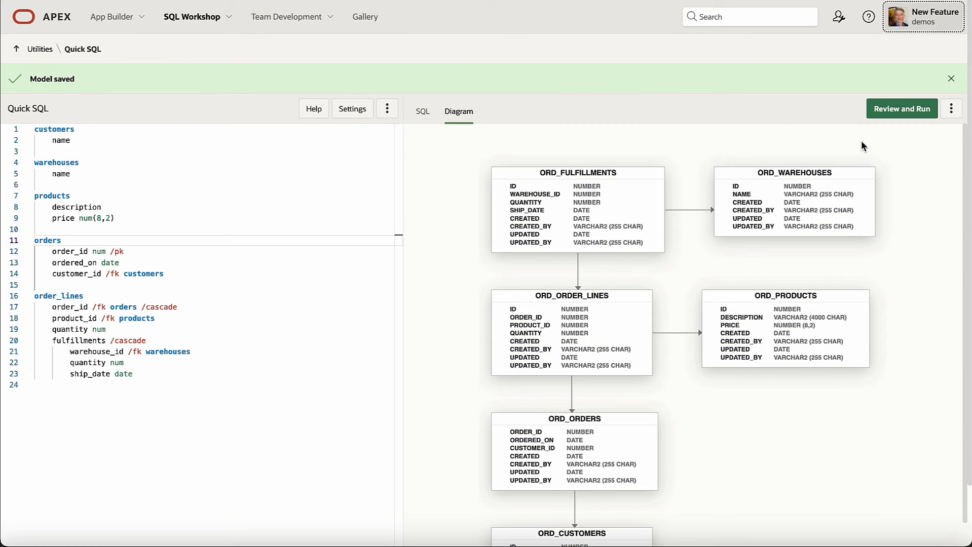
pyautogui.moveTo(913, 87)
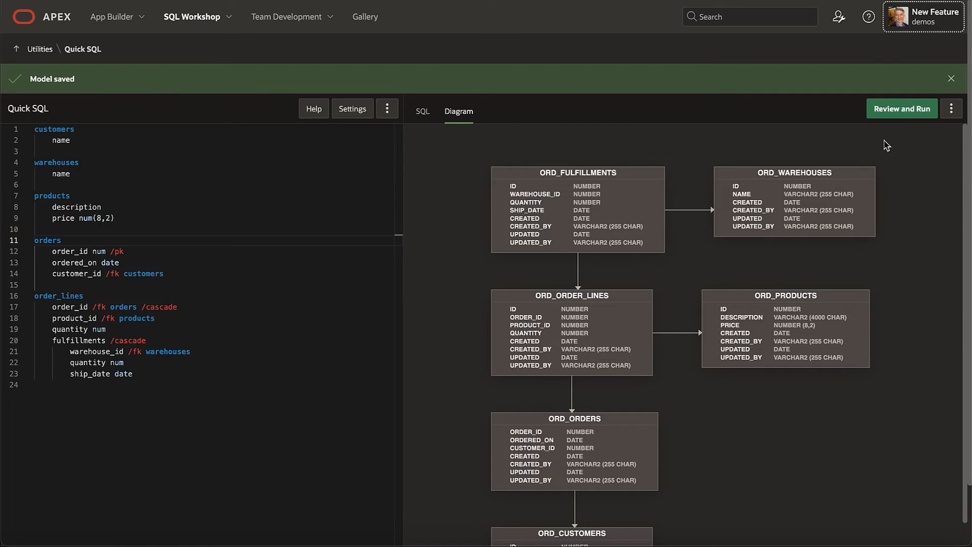
# Run the generated SQL as Orders Script, creating the ORD_ tables in 17 statements
pyautogui.click(901, 109)
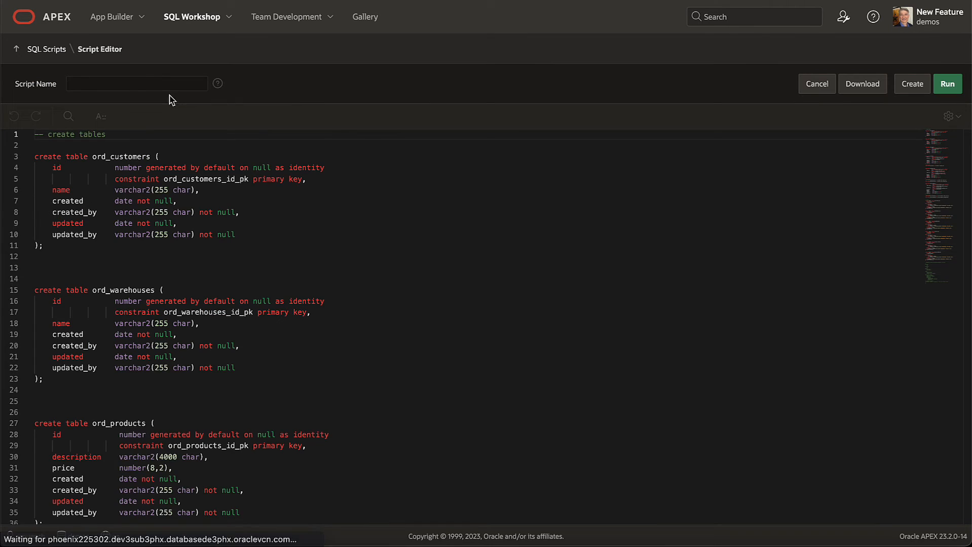
pyautogui.write('Orders Script')
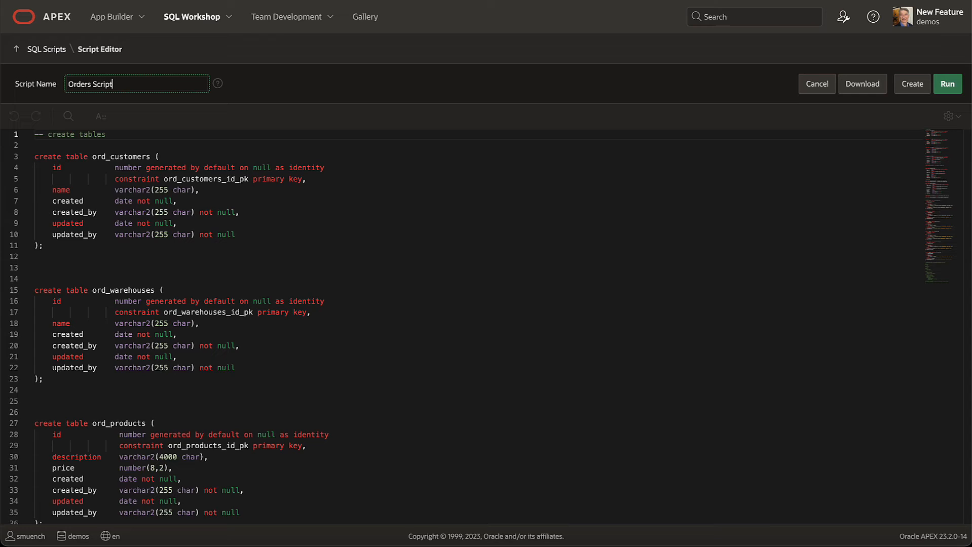
pyautogui.click(947, 84)
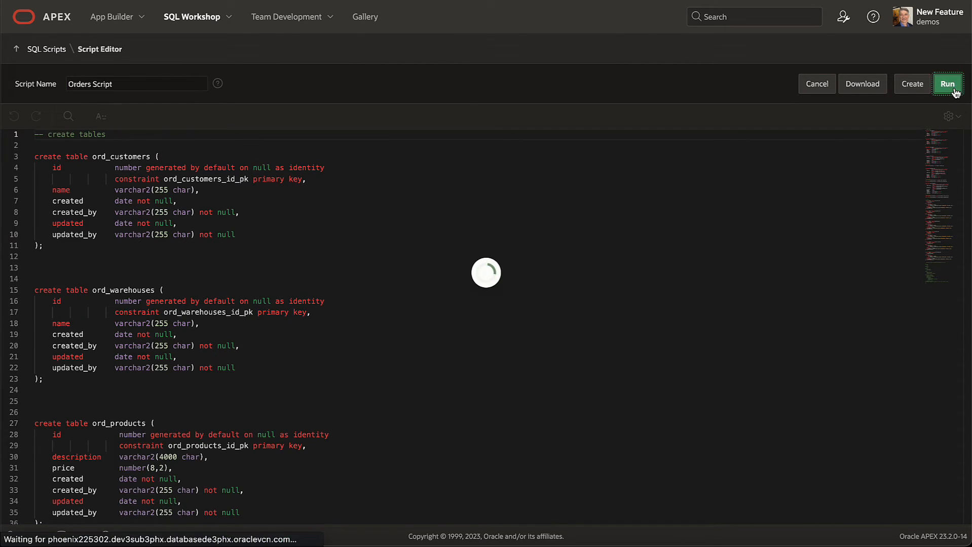
pyautogui.click(948, 84)
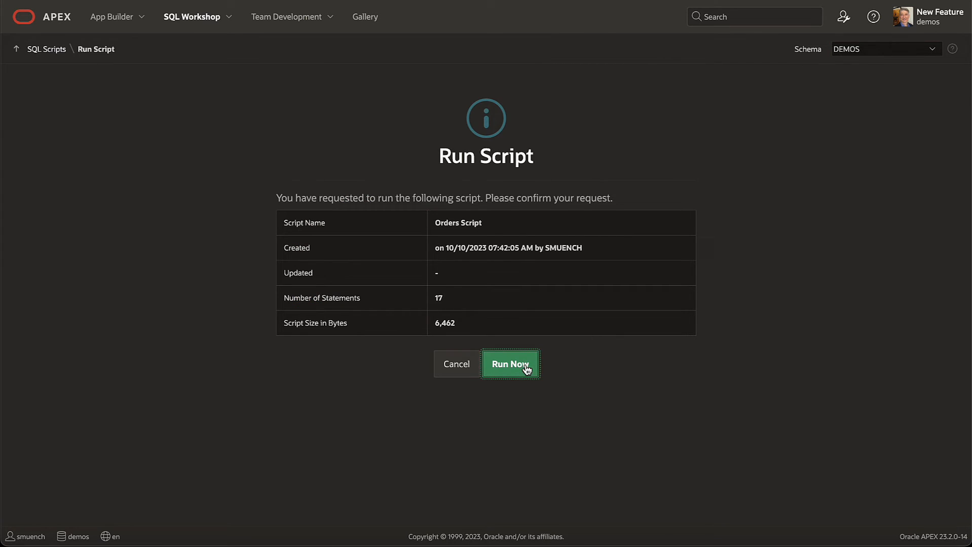
pyautogui.click(510, 363)
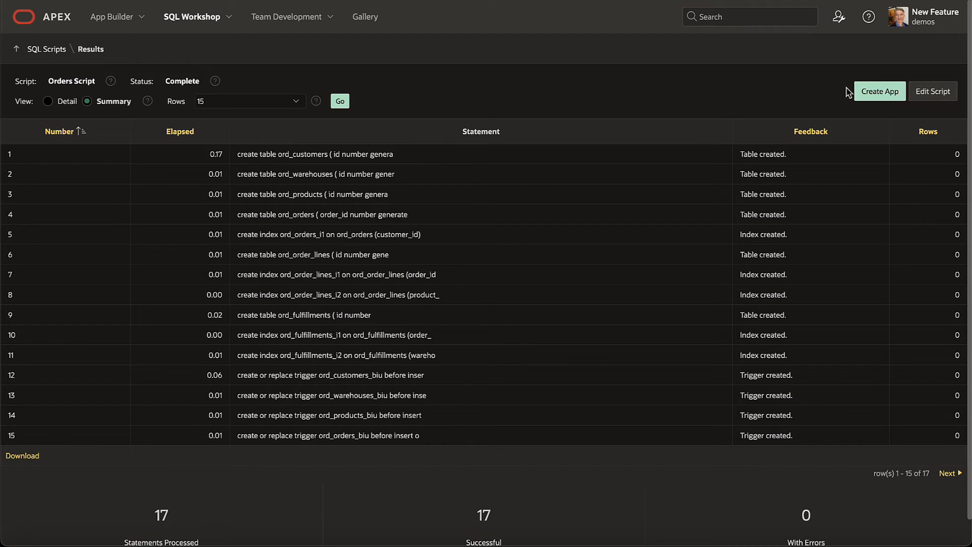
# Request an application built from the script's ORD_ tables
pyautogui.click(879, 91)
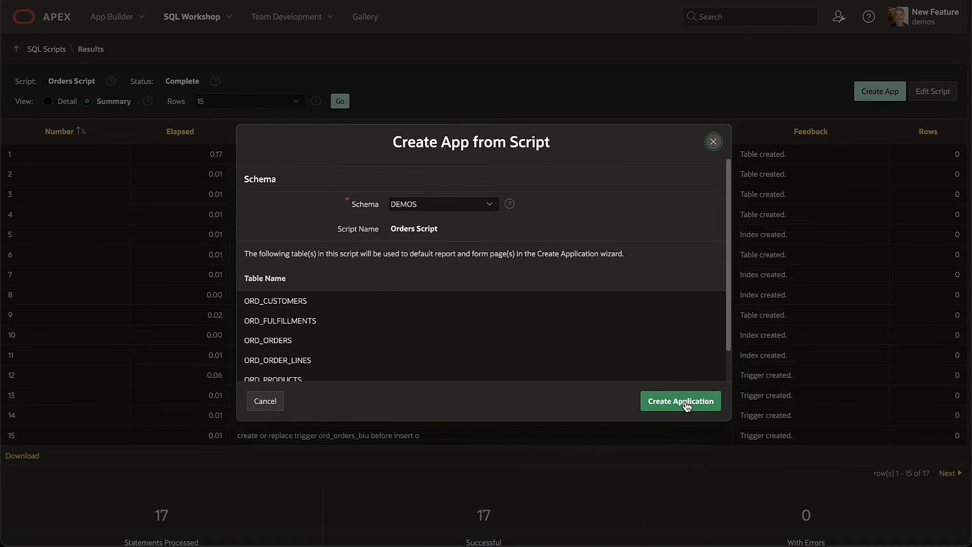
pyautogui.click(679, 401)
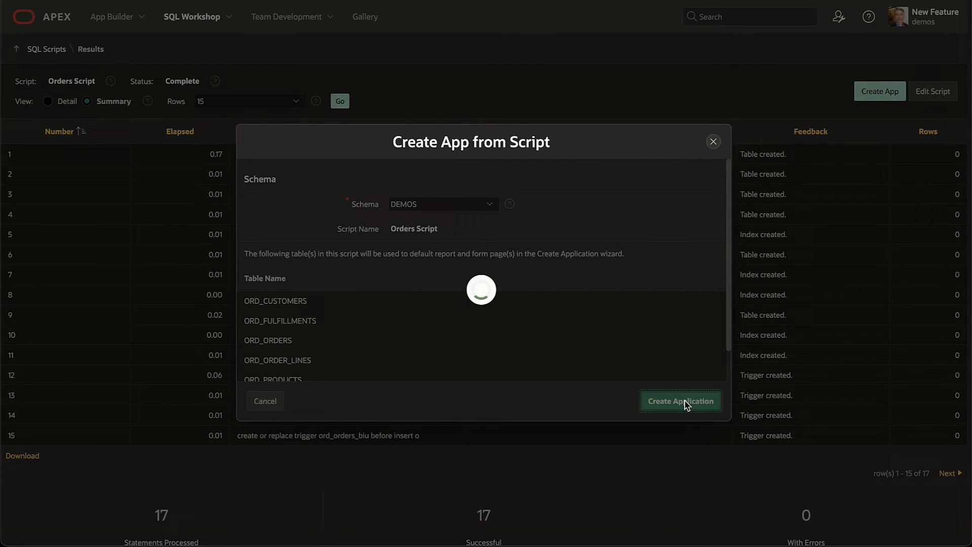
pyautogui.click(678, 401)
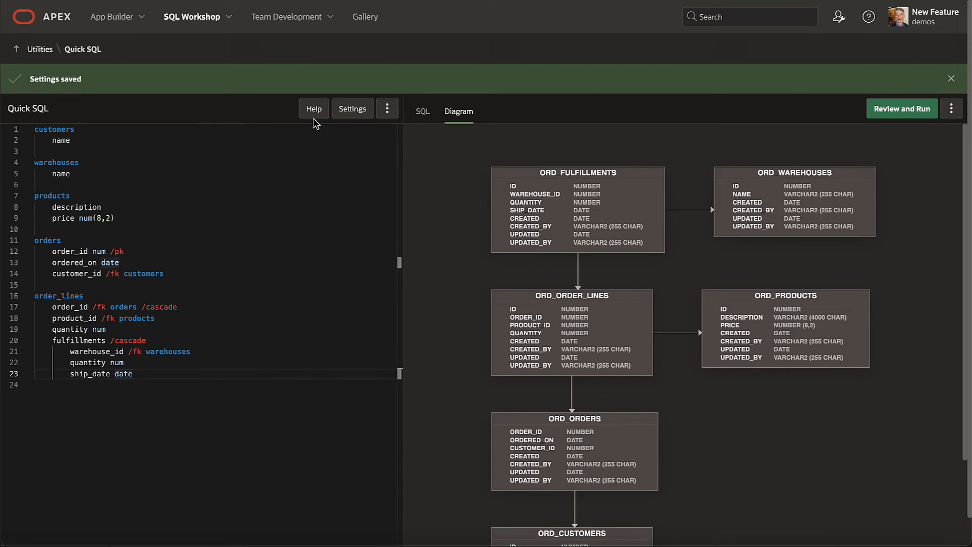
# Show the Quick SQL help's Table Directives reference (/api, /audit, /insert)
pyautogui.click(313, 108)
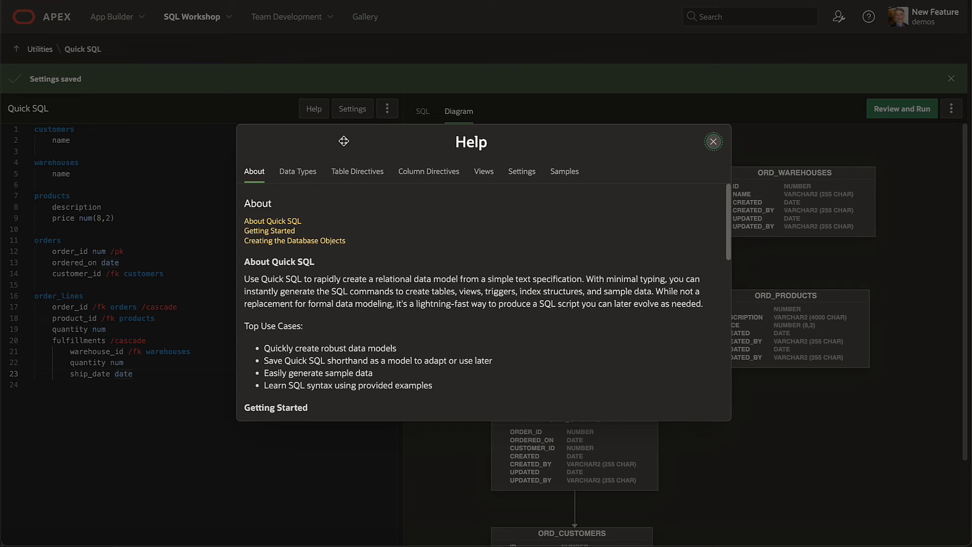
pyautogui.click(357, 171)
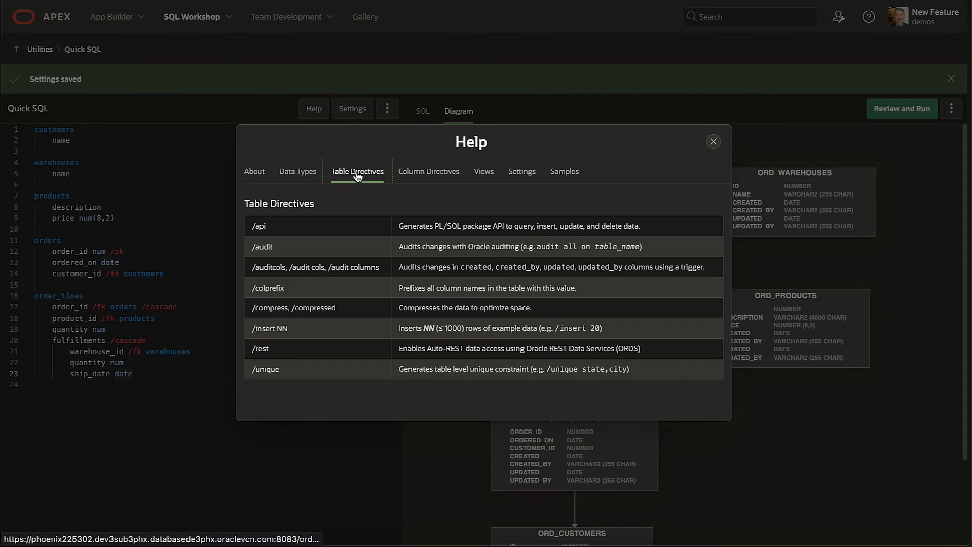
pyautogui.moveTo(428, 175)
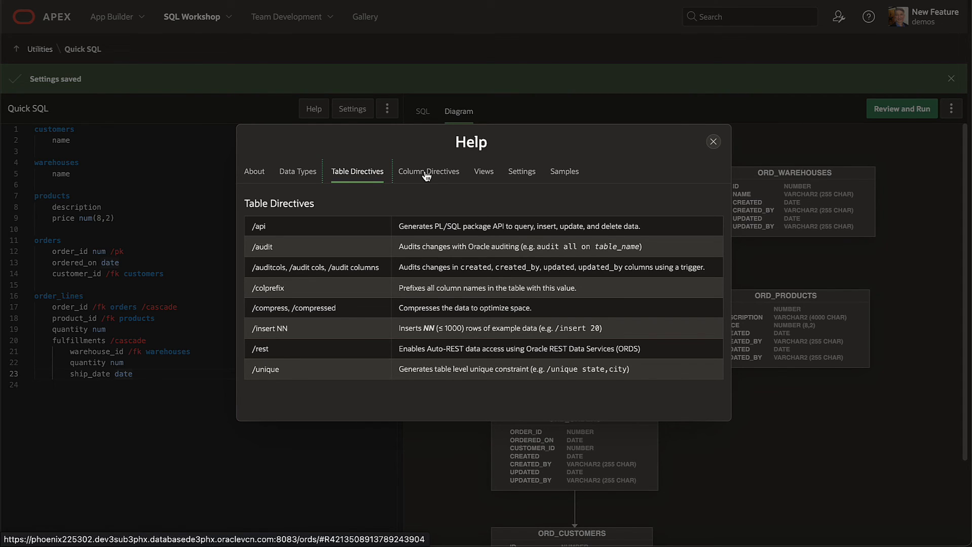
# Browse the Column Directives reference, then the Settings reference (APEX, API, AUDITCOLS, COMPRESS)
pyautogui.click(428, 171)
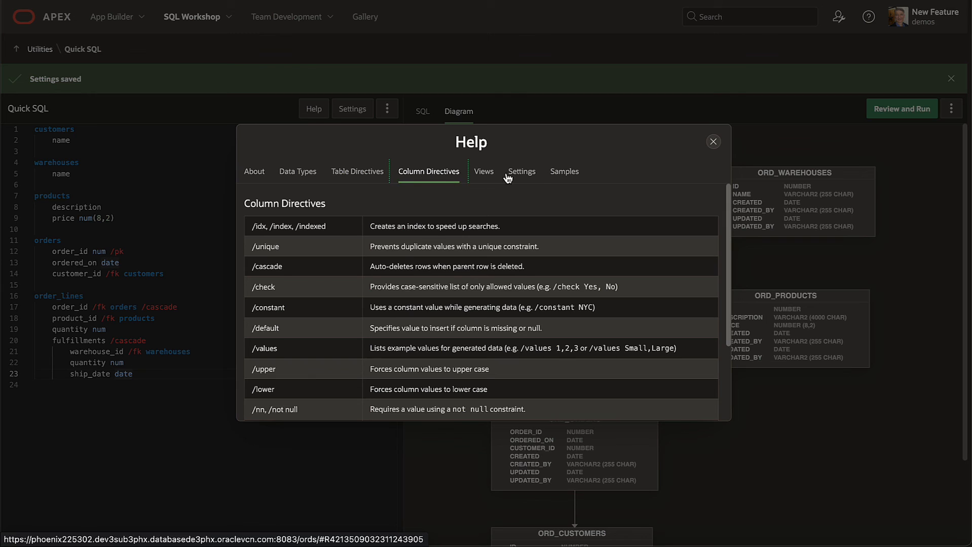
pyautogui.click(520, 171)
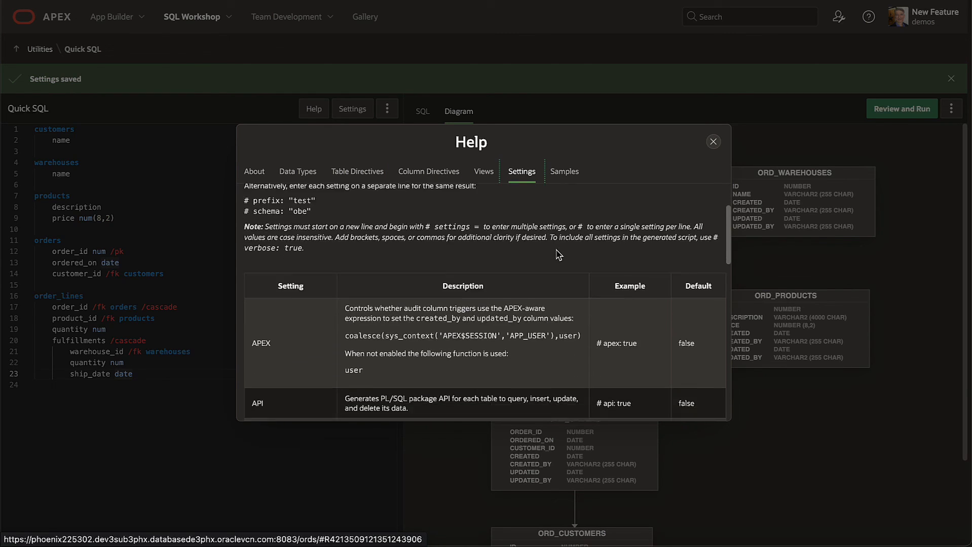
pyautogui.scroll(-3)
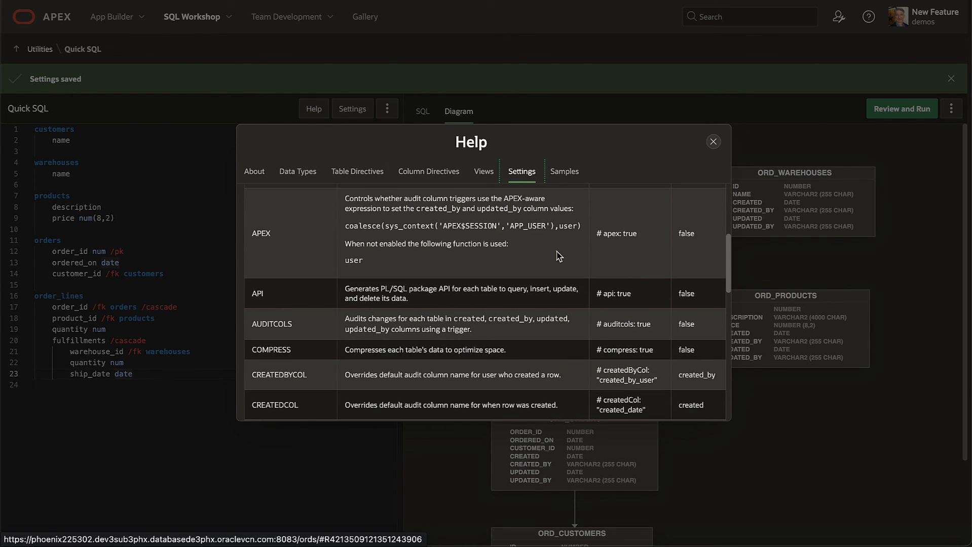
pyautogui.moveTo(564, 188)
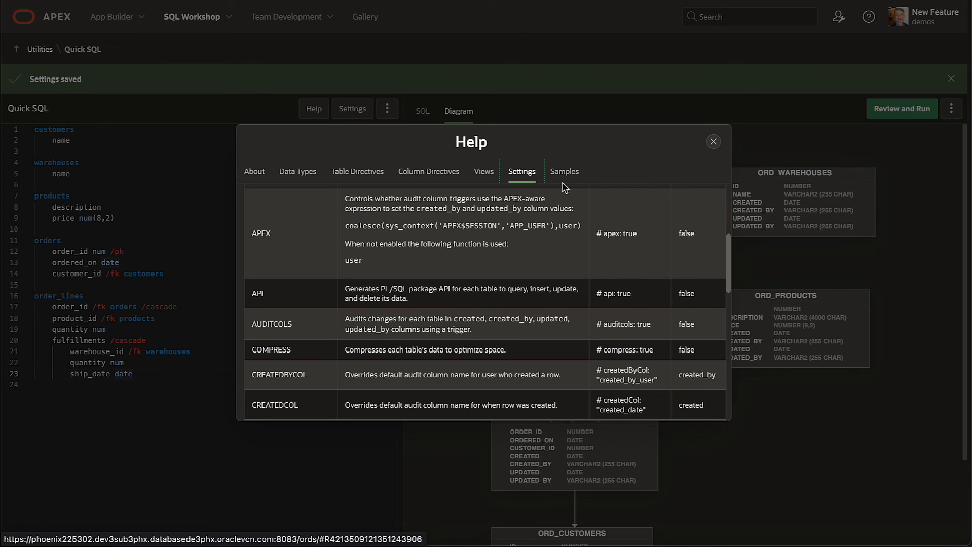
# Load the Project Management sample model from the help's Samples list
pyautogui.click(564, 172)
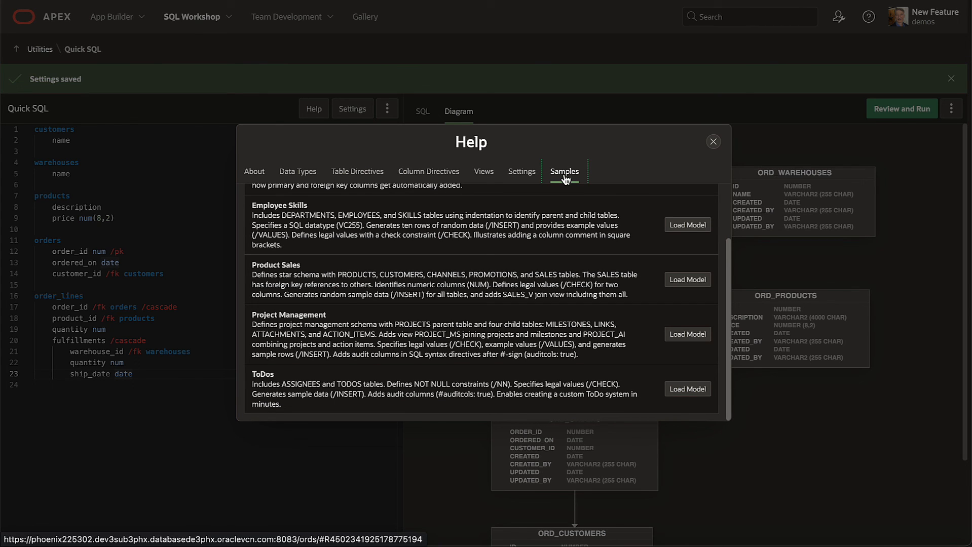
pyautogui.click(687, 334)
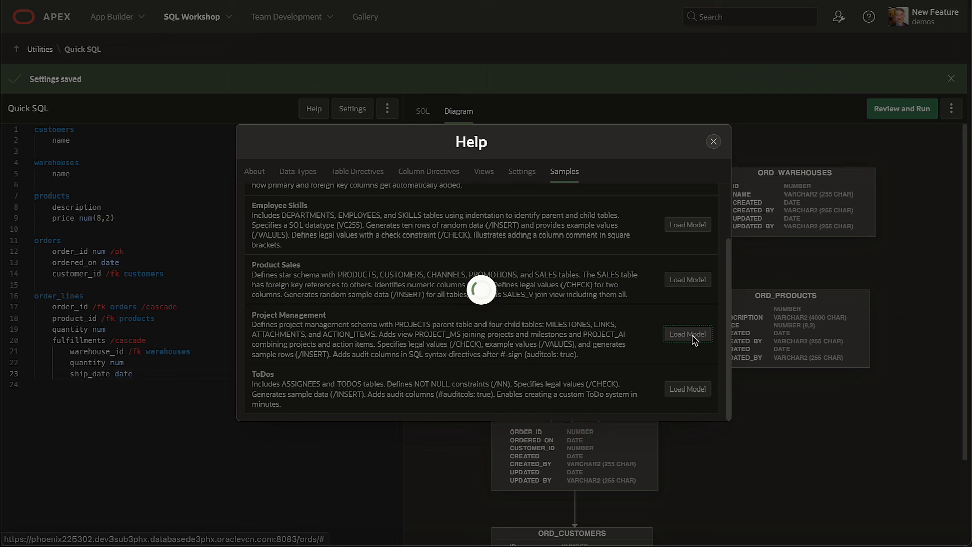
pyautogui.click(687, 334)
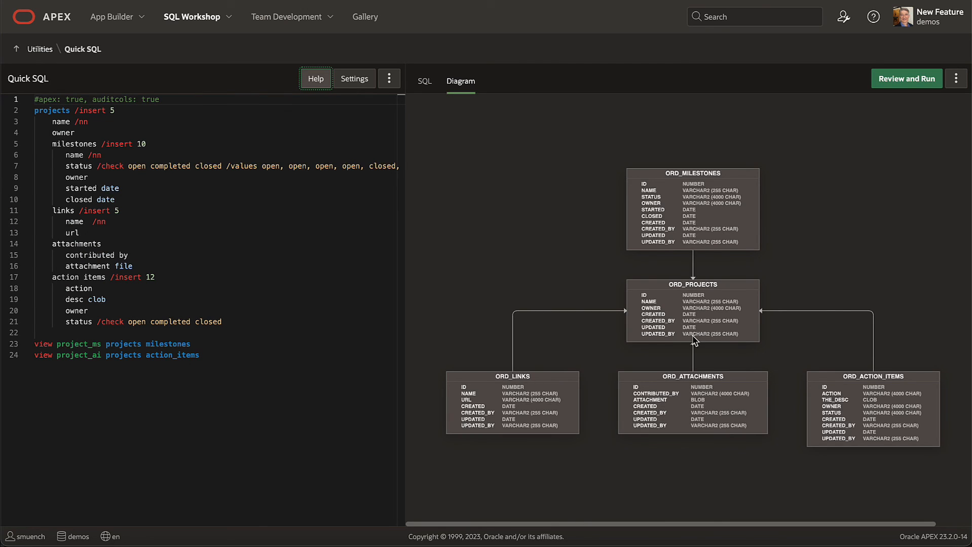